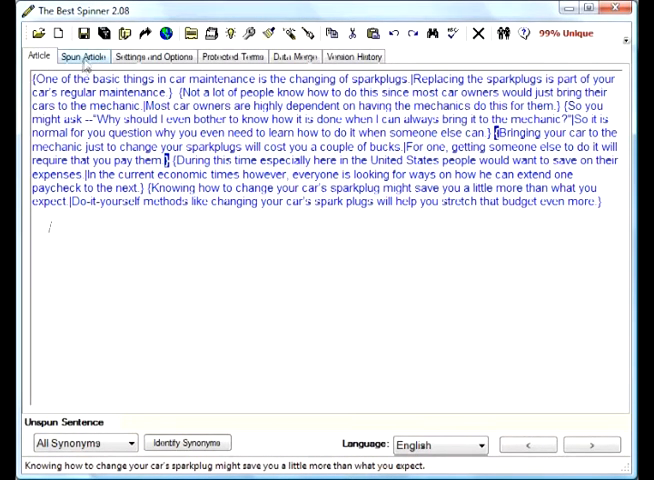
Step: Preview several spun versions of the article, then return to the spin-formatted text
left_click(84, 55)
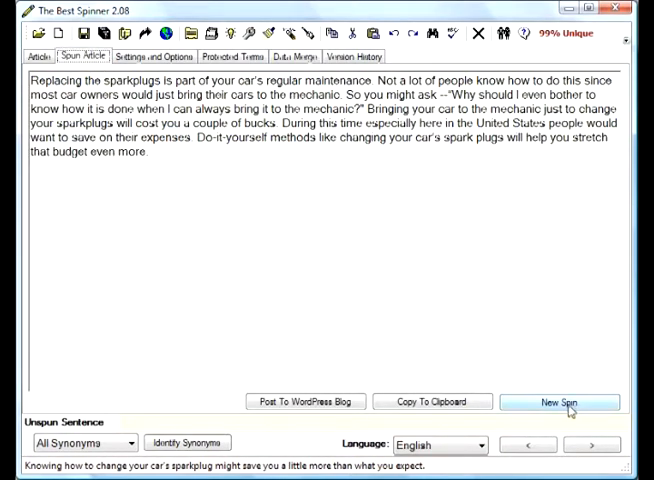
left_click(565, 401)
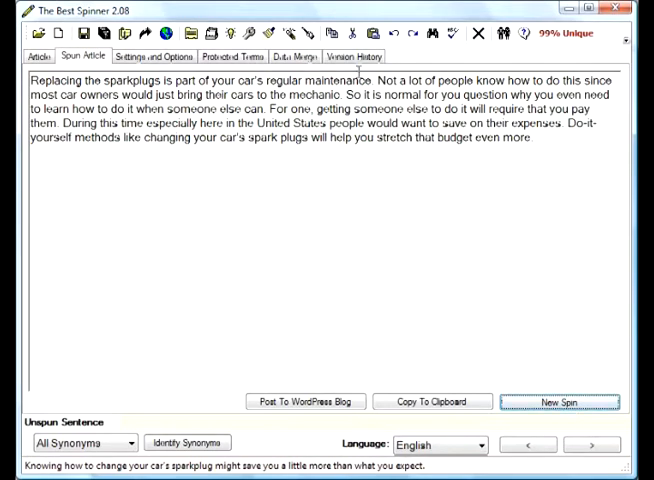
left_click(560, 402)
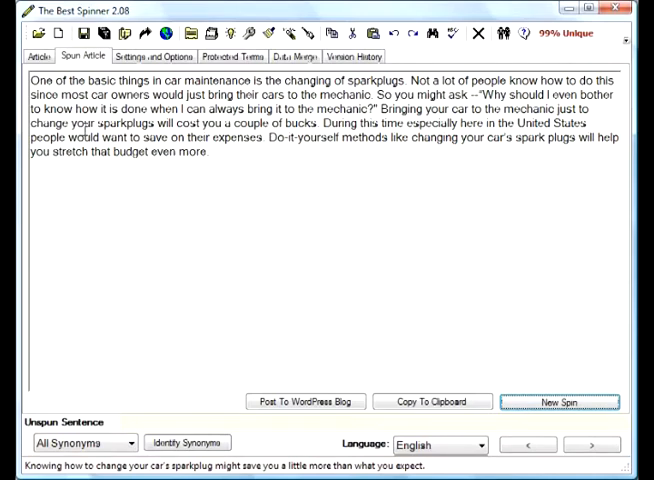
left_click(39, 55)
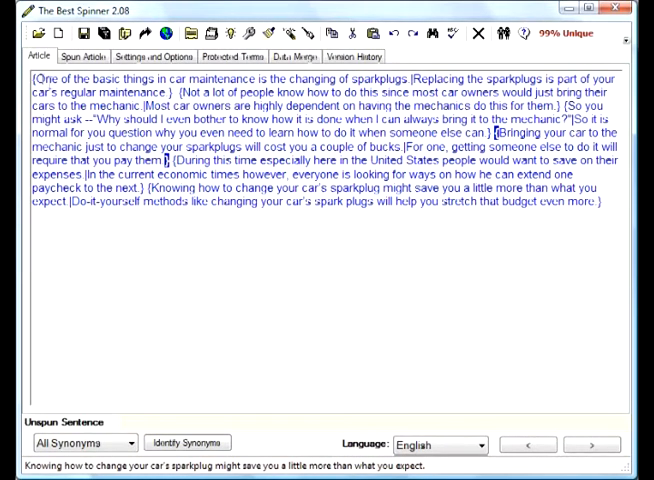
mouse_move(407, 427)
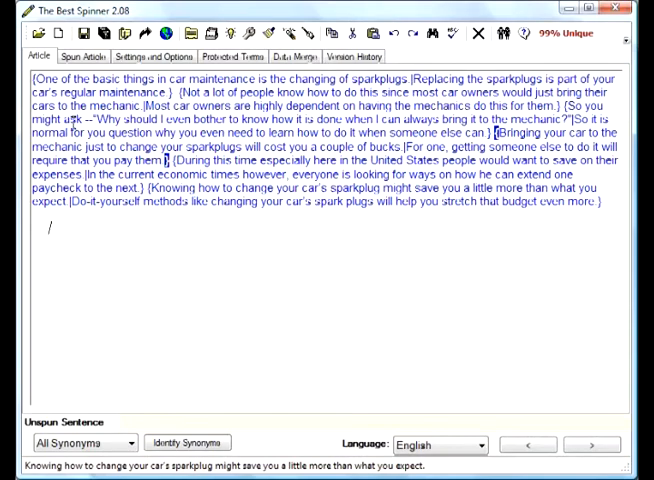
Step: Turn off Sentence selection mode in Settings so spinning works word-by-word
left_click(150, 56)
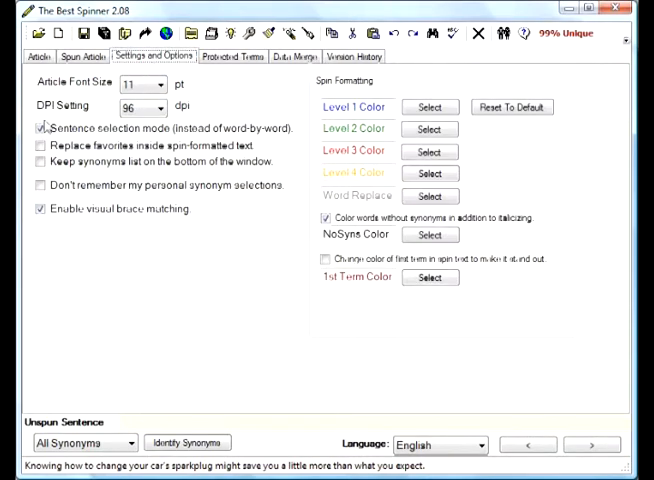
left_click(40, 128)
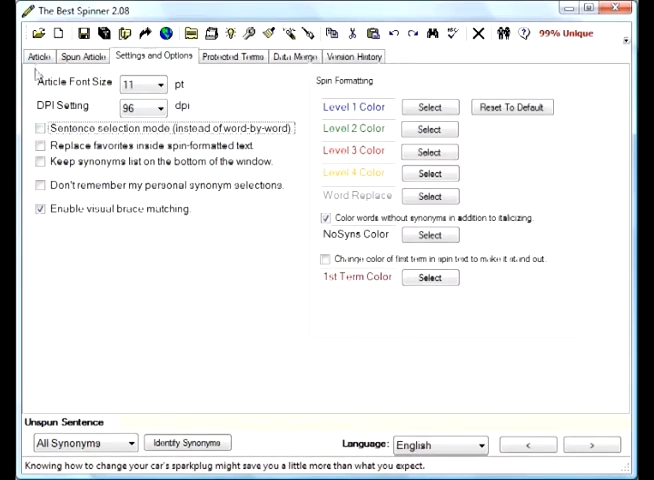
left_click(40, 55)
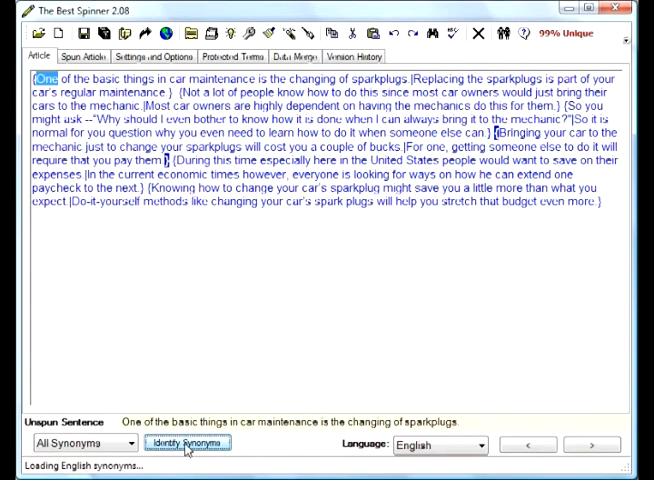
Step: Spin 'One of the' with Among the, One of several, One of many, On the list of
left_click(188, 443)
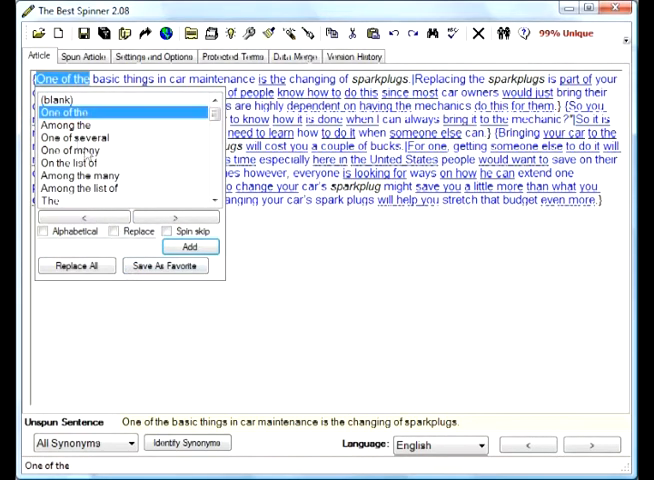
left_click(62, 123)
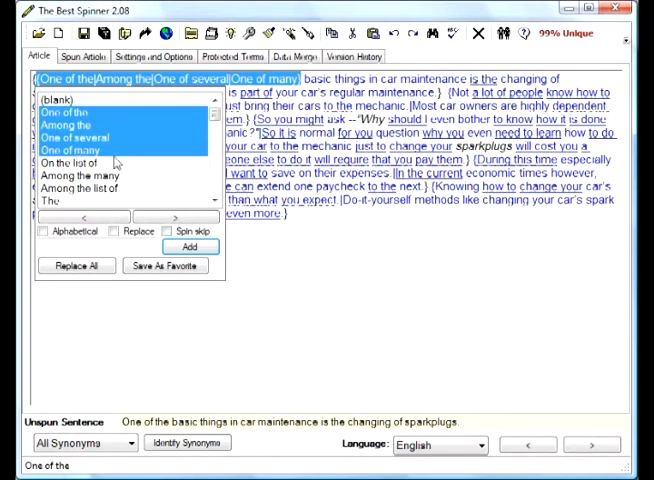
left_click(70, 163)
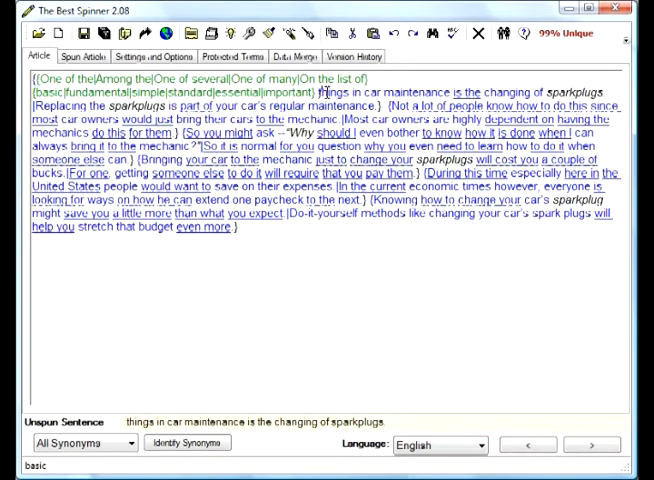
Step: Spin 'things' as {things|points|factors|details}
left_click(339, 92)
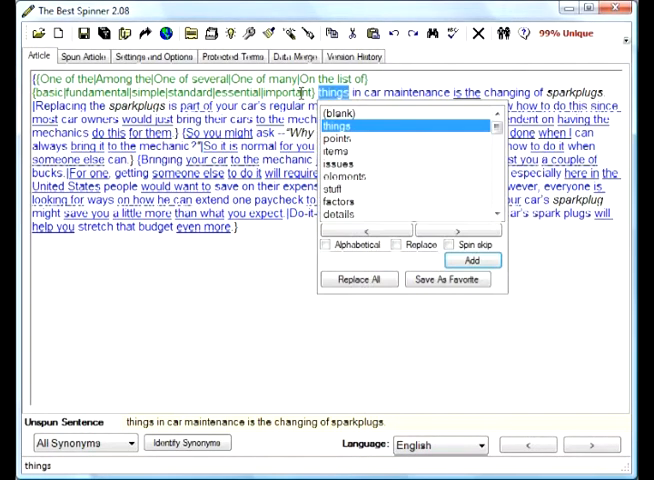
mouse_move(340, 150)
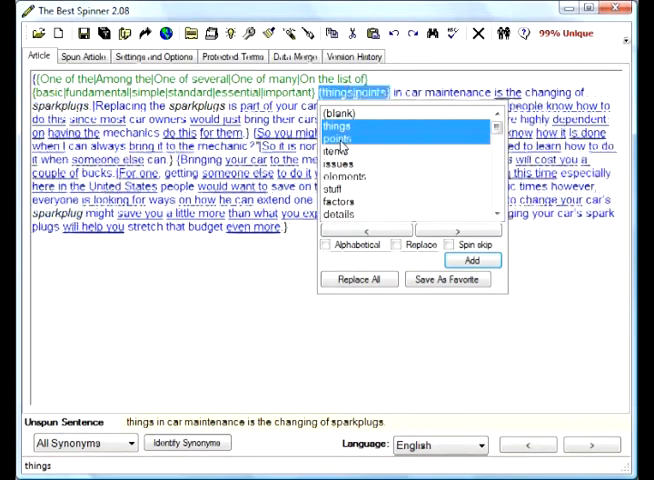
left_click(340, 201)
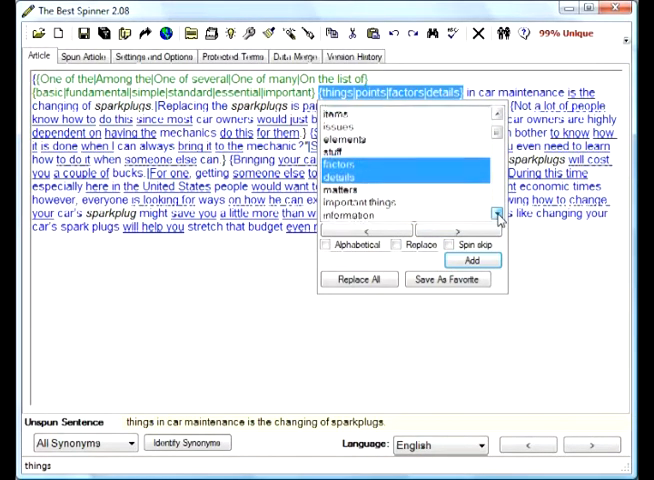
left_click(496, 214)
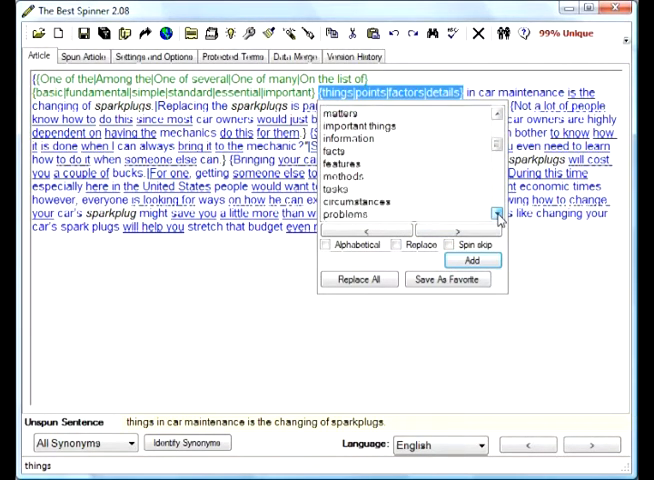
left_click(493, 215)
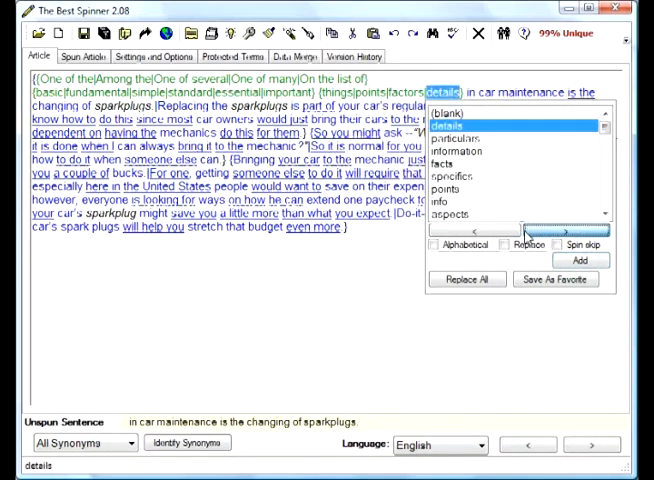
Step: Step past 'in' and spin 'car' as {car|vehicle|auto|truck}
left_click(475, 93)
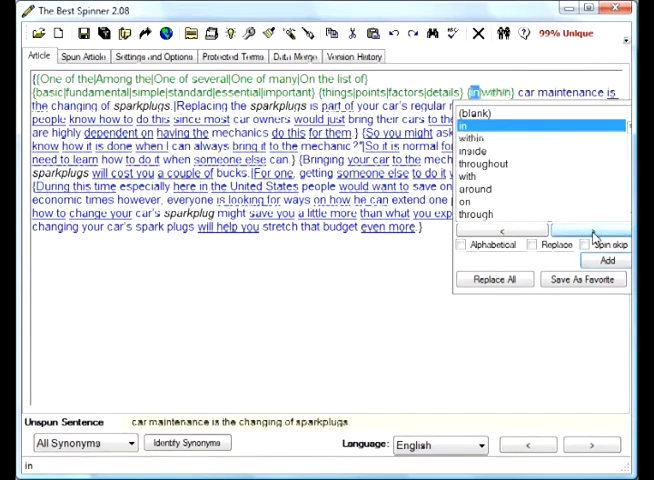
left_click(532, 84)
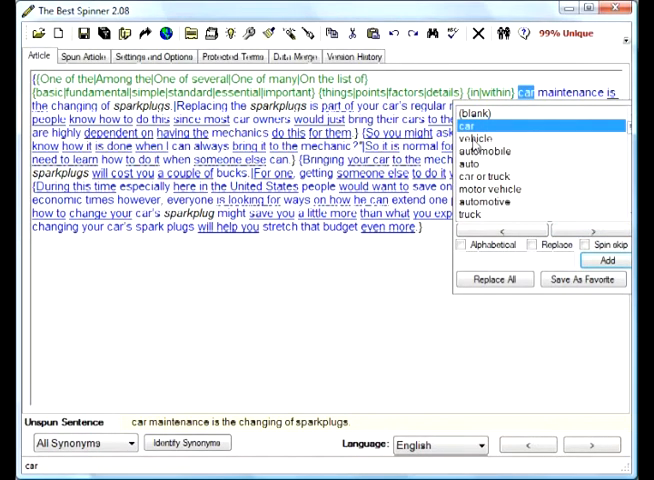
left_click(473, 138)
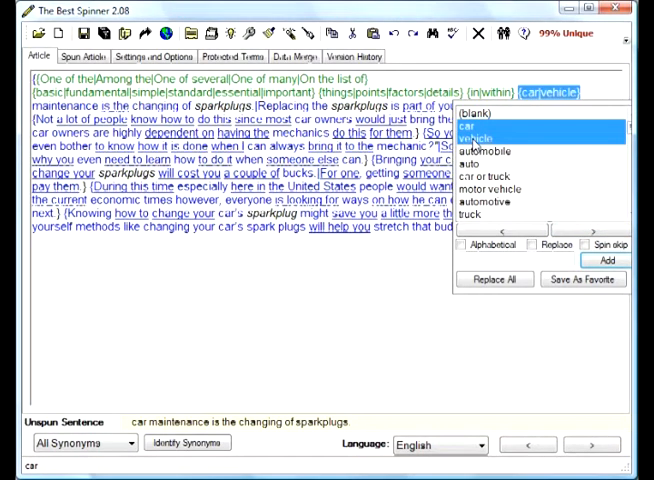
left_click(479, 213)
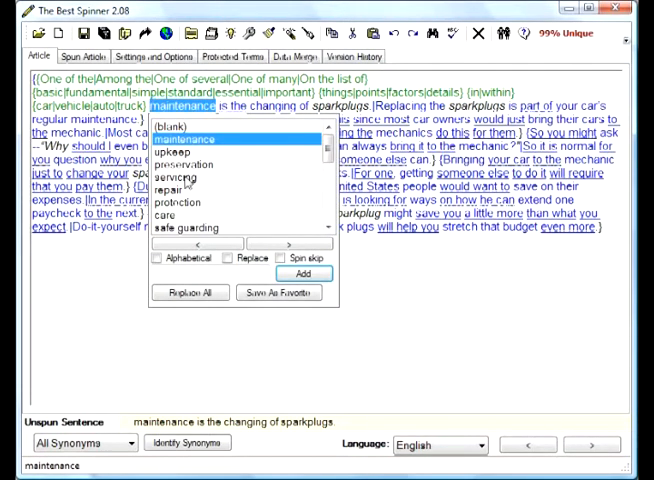
Step: Spin 'maintenance' as {maintenance|repair|service} and add 'may be the' for 'is the'
left_click(172, 189)
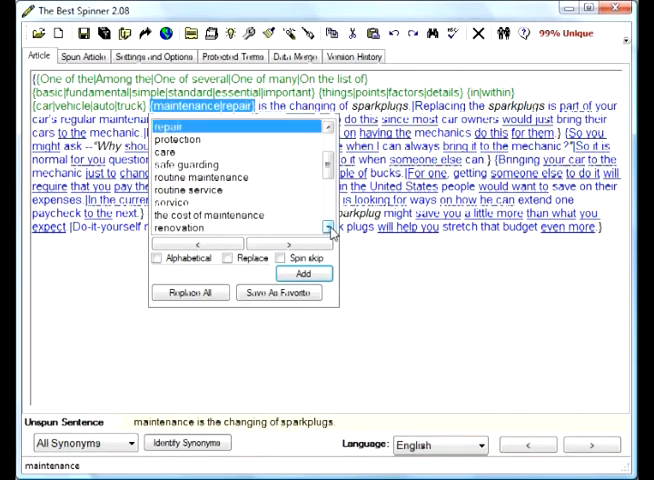
left_click(178, 201)
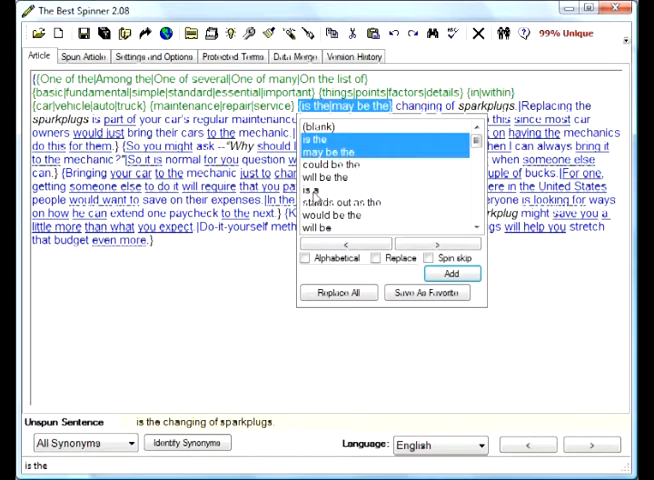
left_click(316, 189)
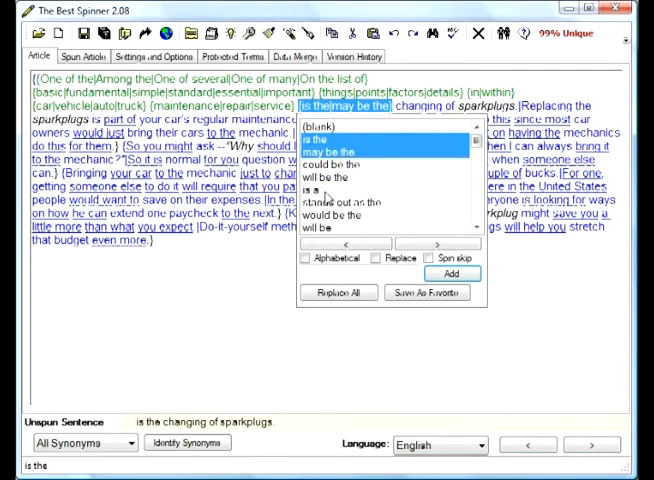
mouse_move(400, 123)
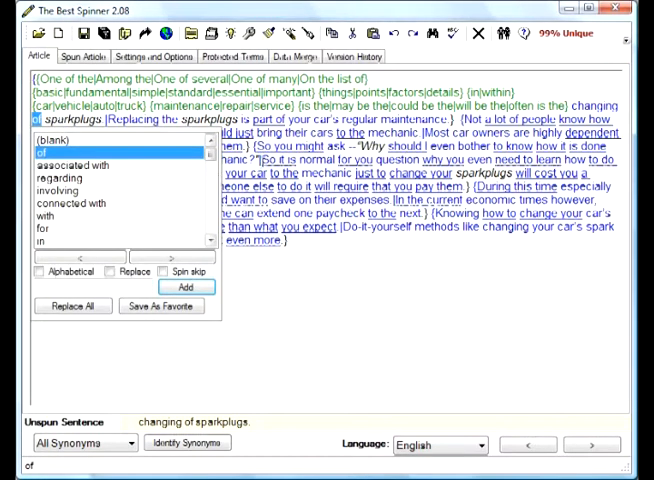
Step: Leave 'of' unspun and spin 'changing' as {changing|replacing|replacement}
left_click(187, 286)
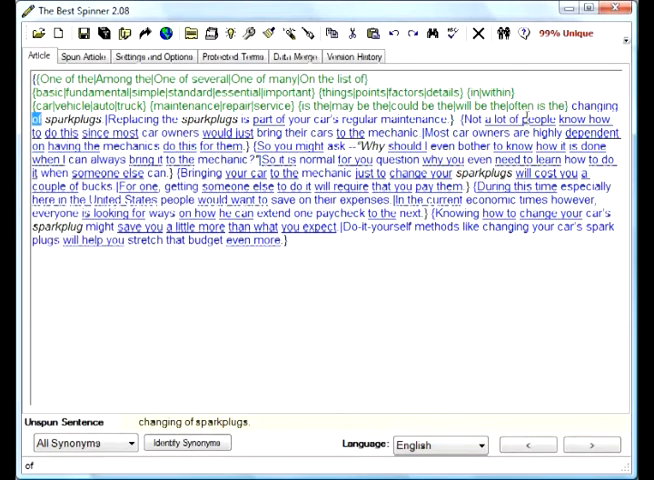
left_click(602, 103)
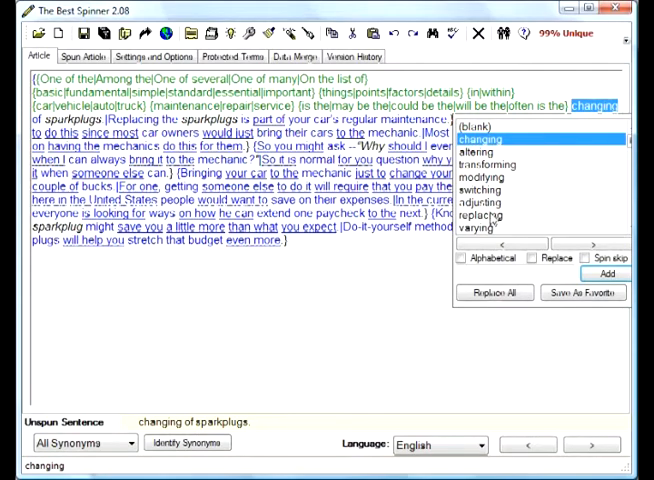
left_click(499, 214)
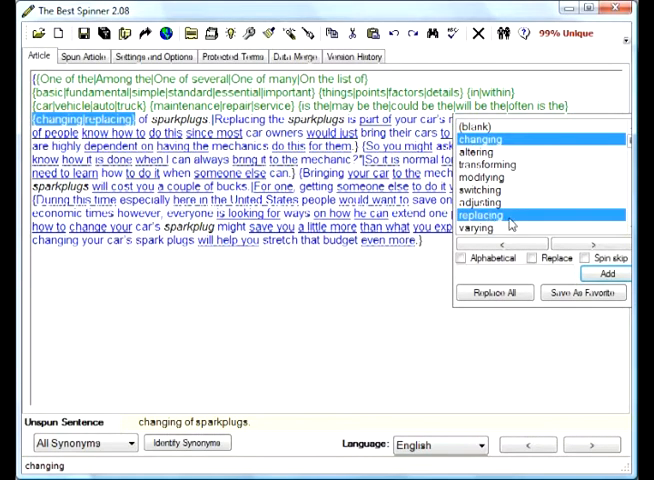
scroll("down", 3)
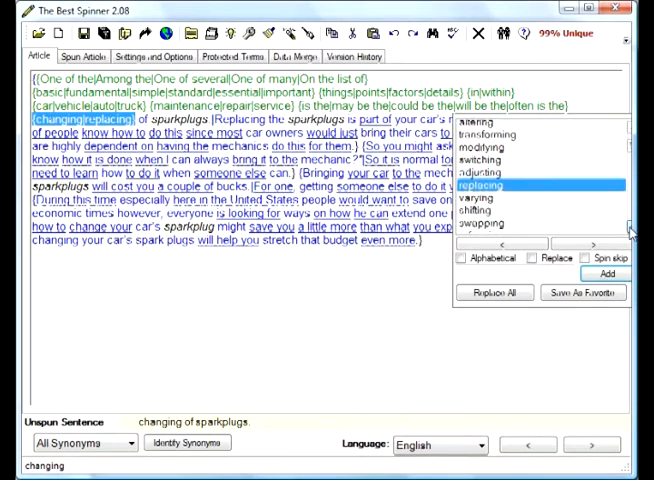
scroll("down", 3)
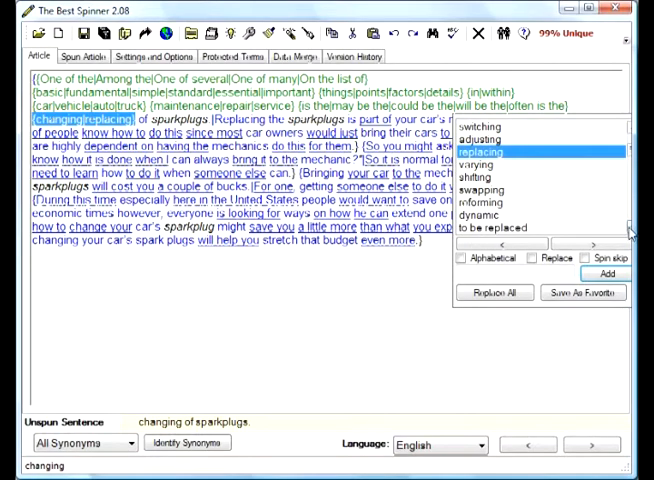
scroll("down", 3)
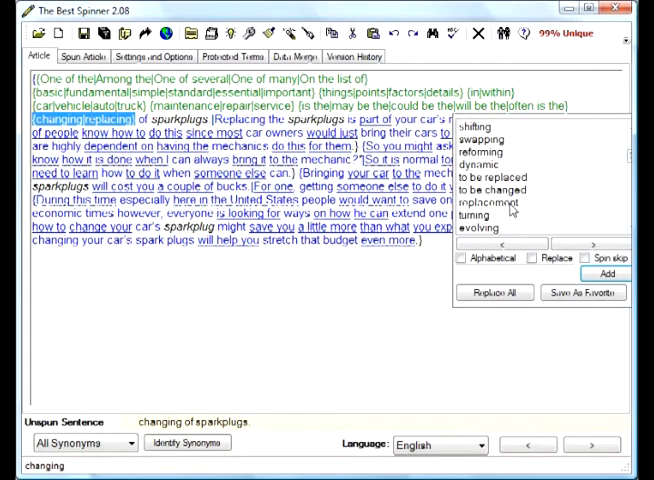
left_click(490, 204)
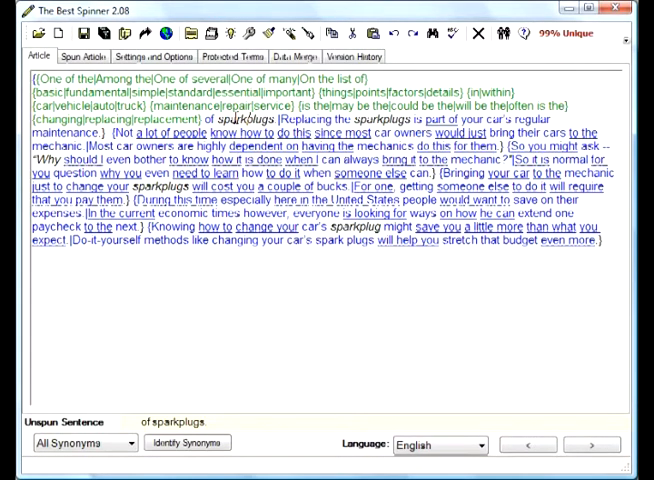
Step: Add the custom synonym 'spark plugs' for 'sparkplugs'
double_click(230, 119)
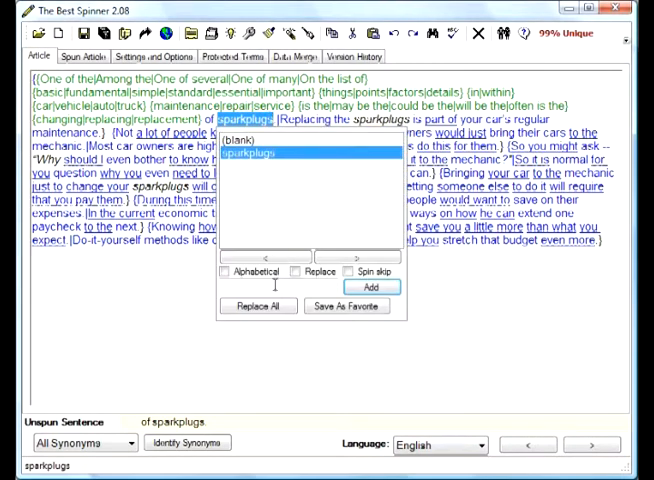
mouse_move(263, 288)
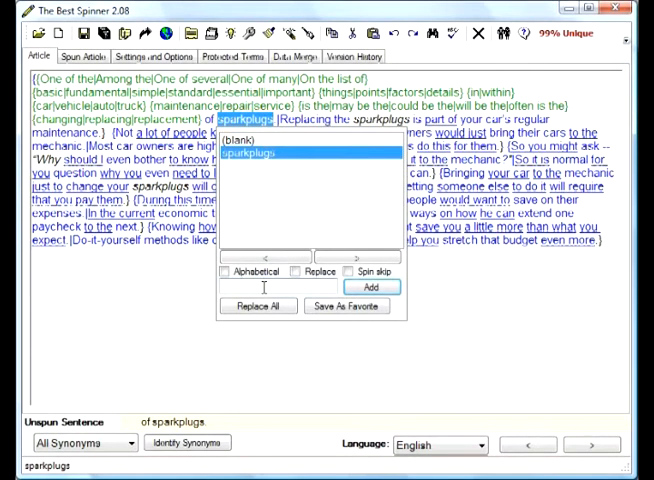
type("spark plugs")
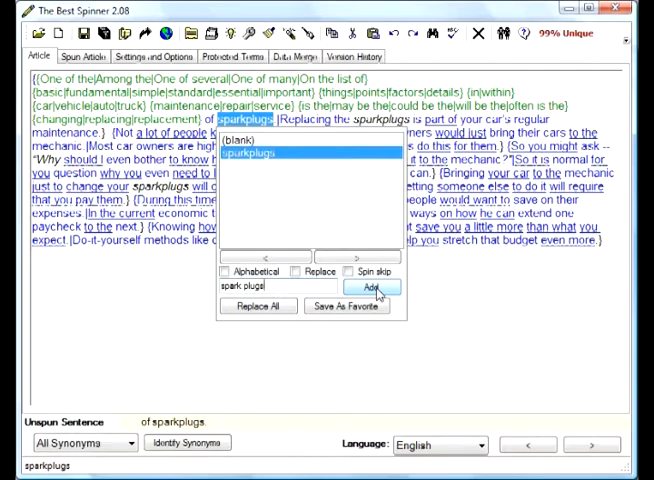
left_click(371, 288)
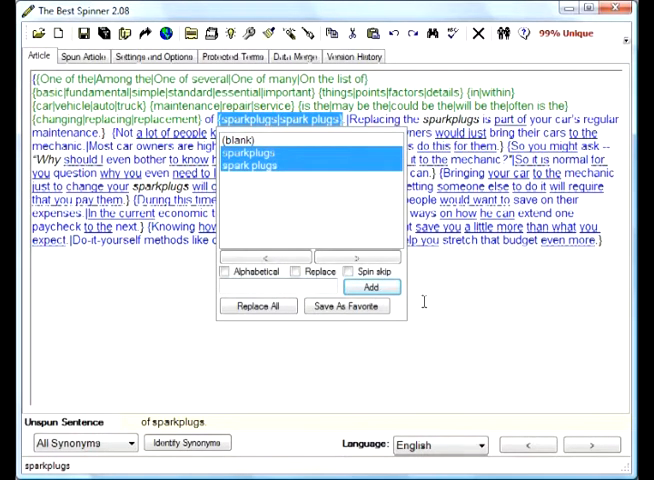